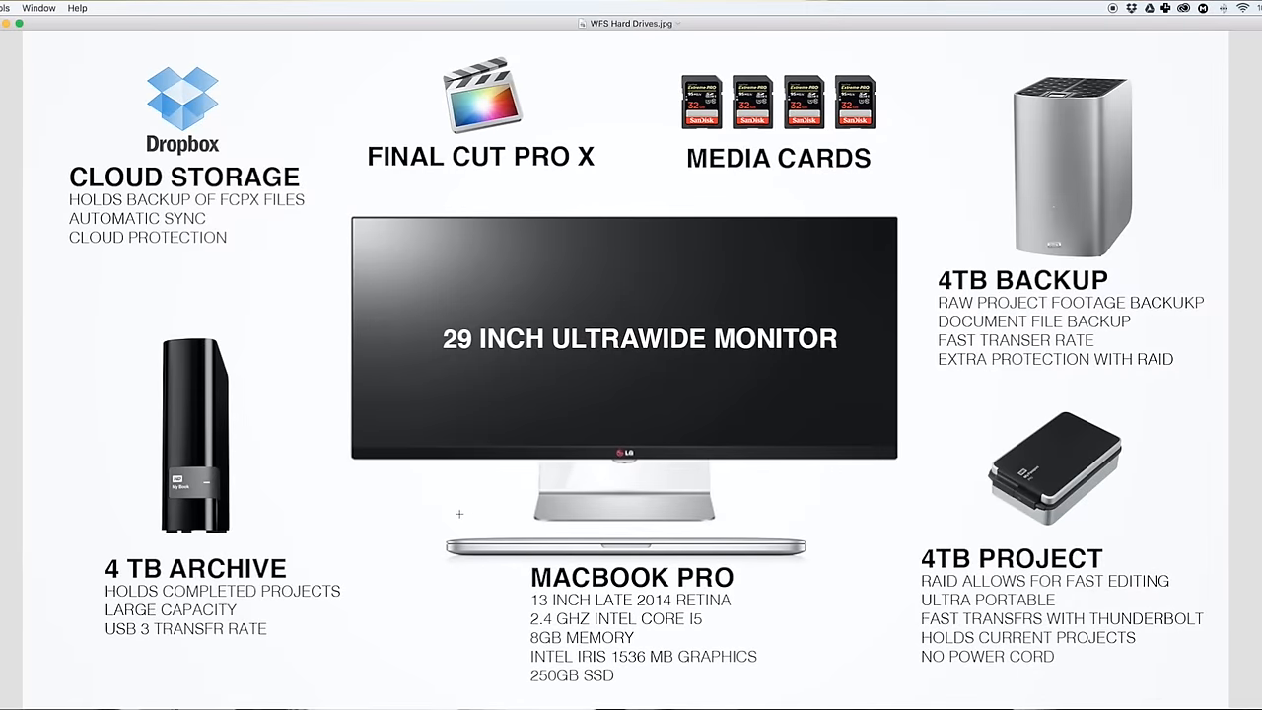
{"action": "mouse_move", "coordinate": [194, 501]}
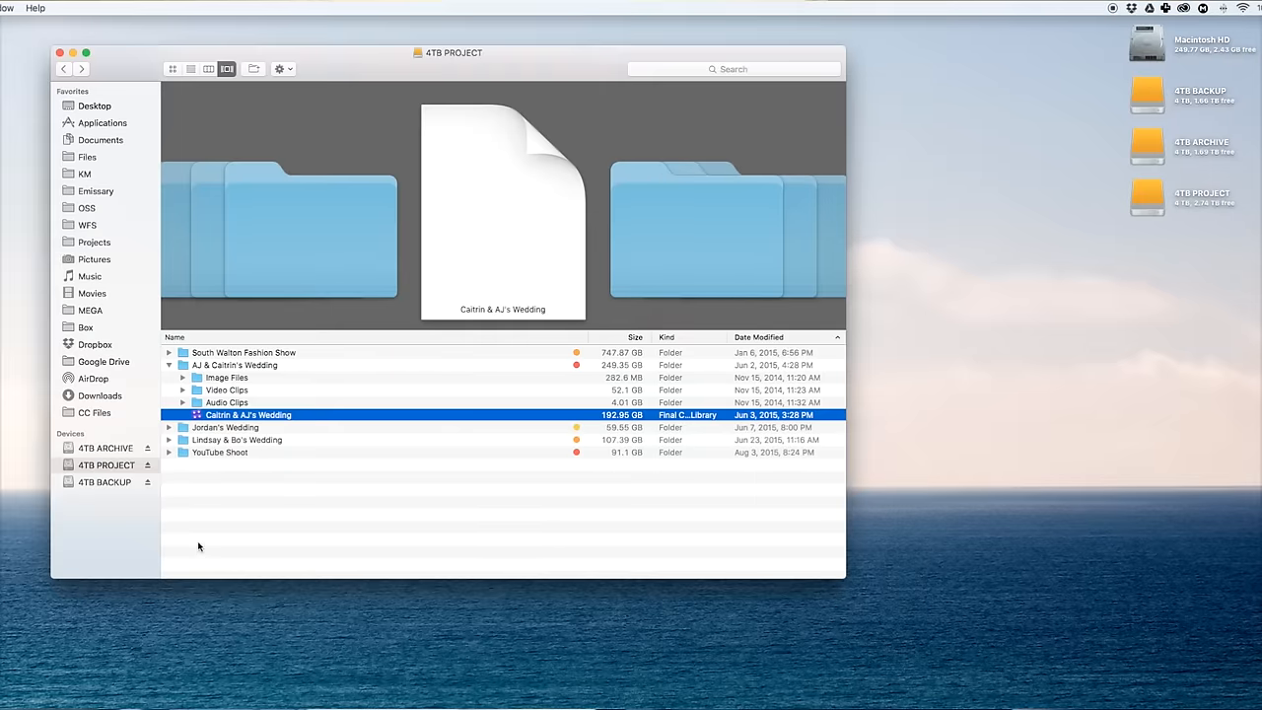
Step: Open 4TB ARCHIVE, expand Archived Projects, and select the Gaby & Sanford and Katie & Brent wedding folders
{"action": "left_click", "coordinate": [106, 448]}
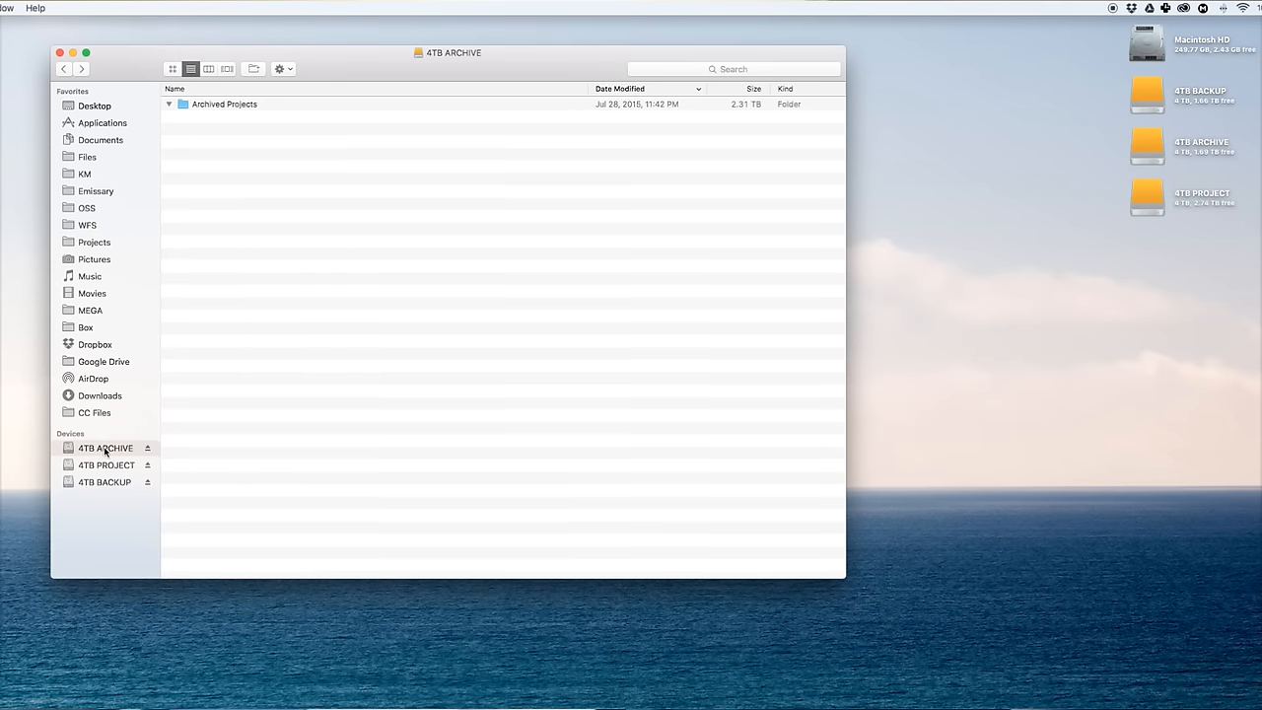
{"action": "left_click", "coordinate": [169, 104]}
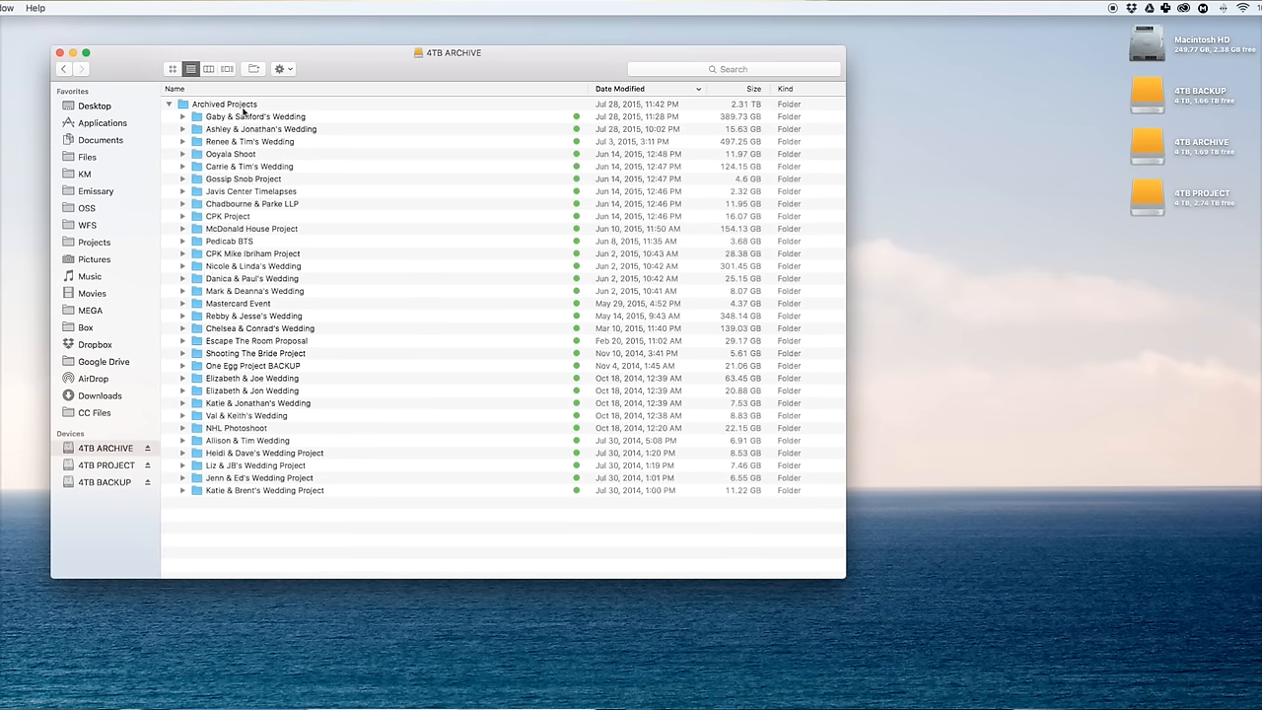
{"action": "mouse_move", "coordinate": [562, 391]}
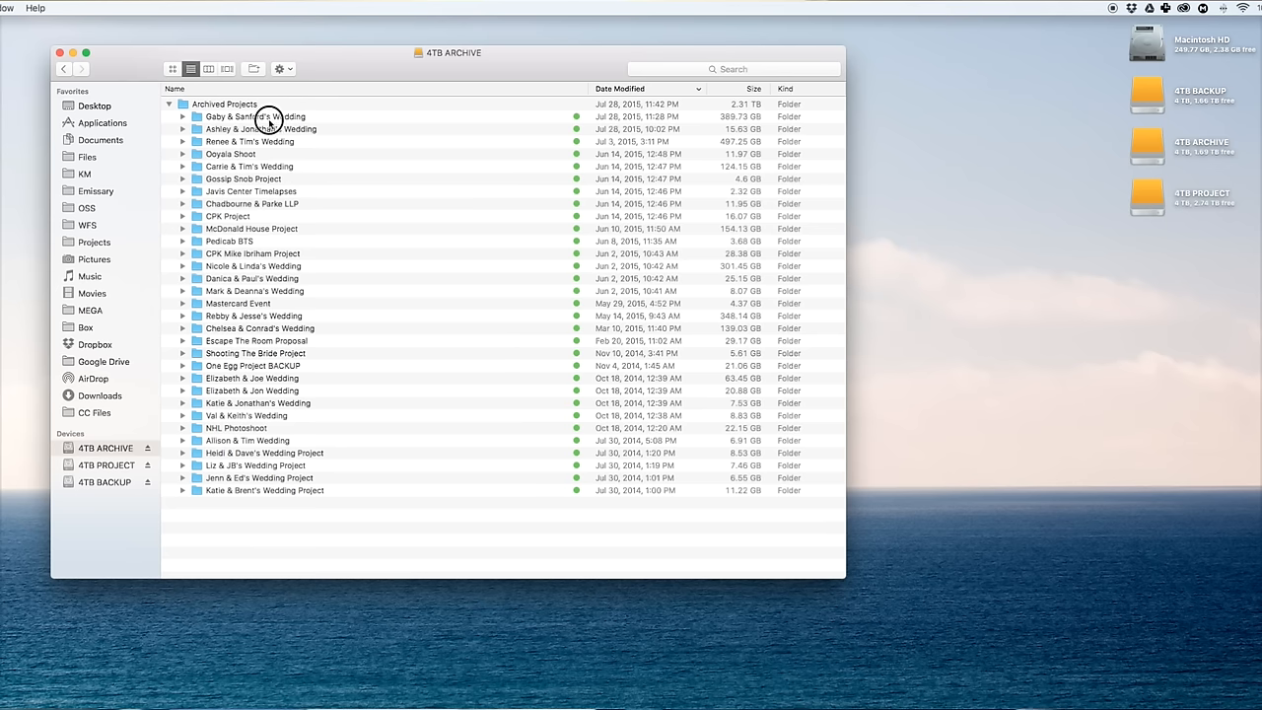
{"action": "left_click", "coordinate": [254, 117]}
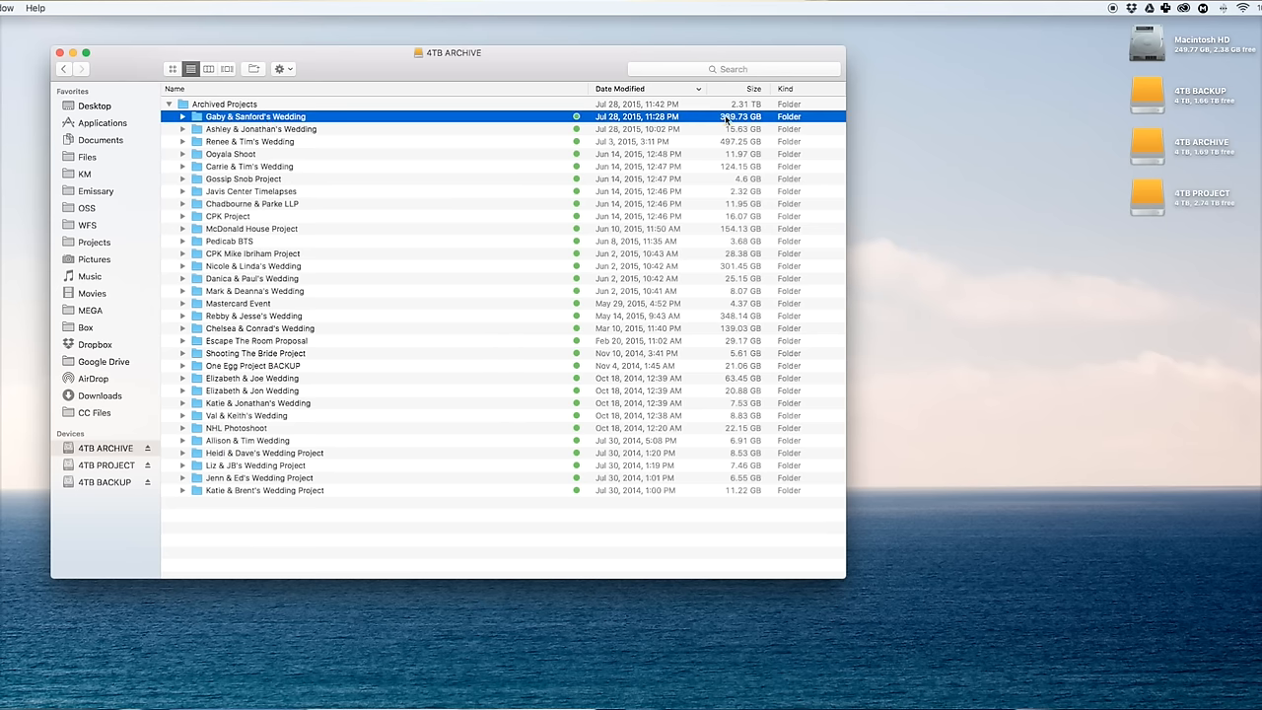
{"action": "left_click", "coordinate": [264, 490]}
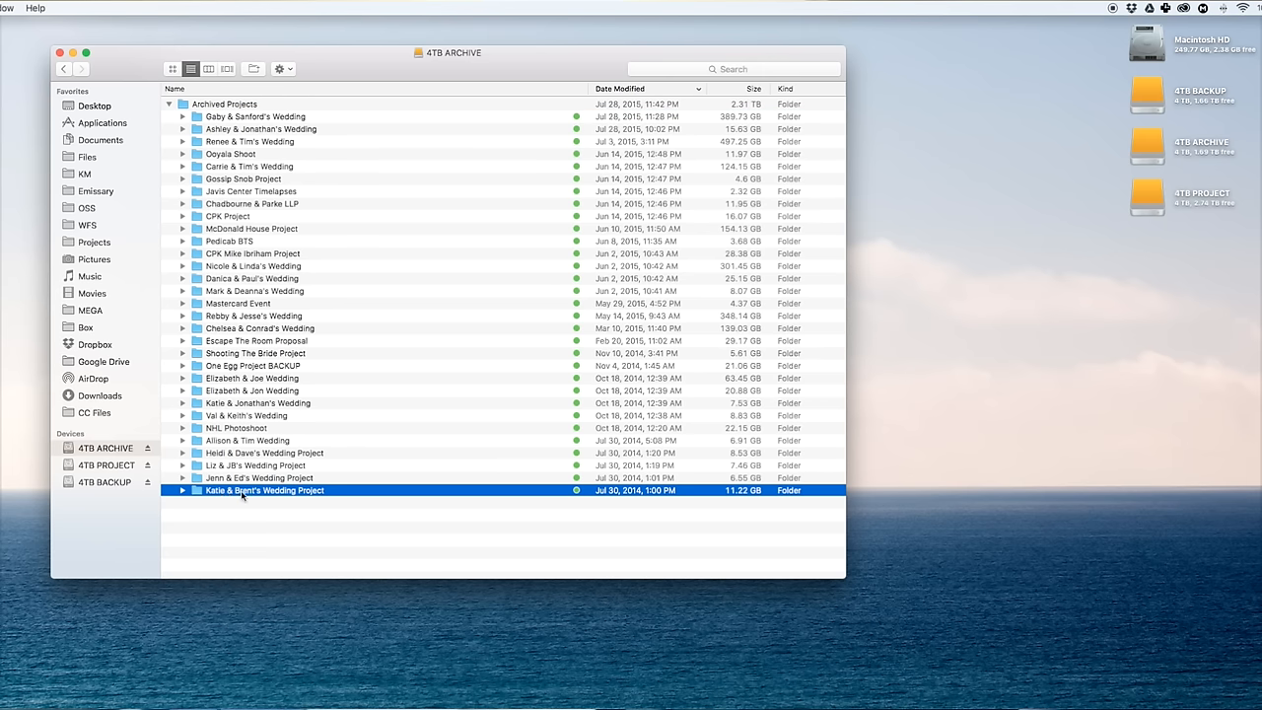